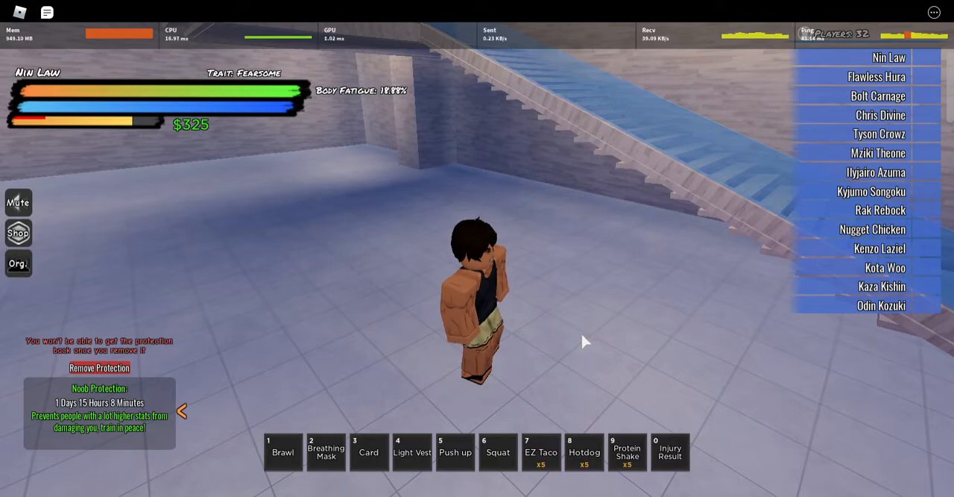
mouse_move(580, 345)
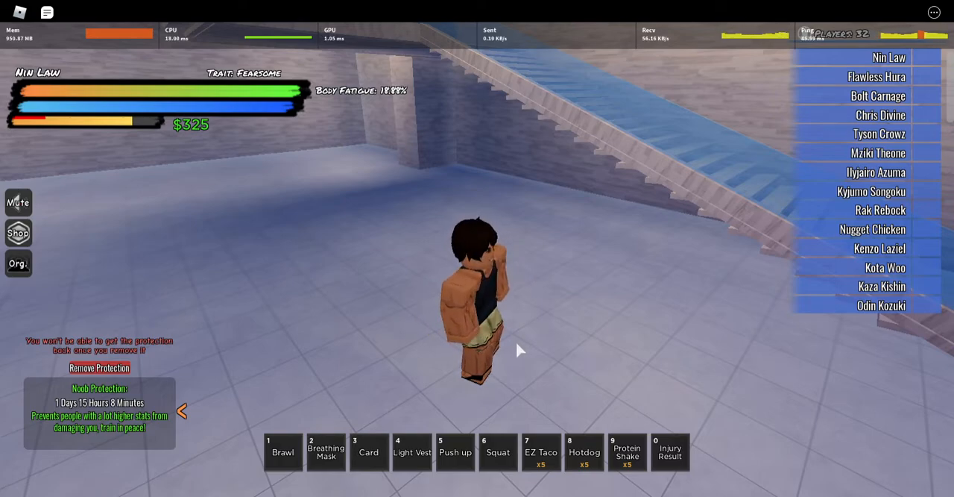
mouse_move(502, 358)
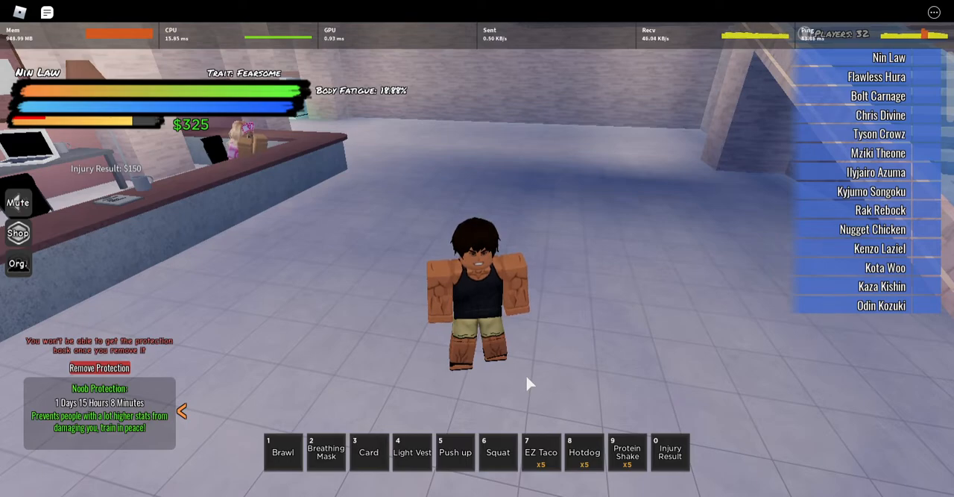
mouse_move(675, 444)
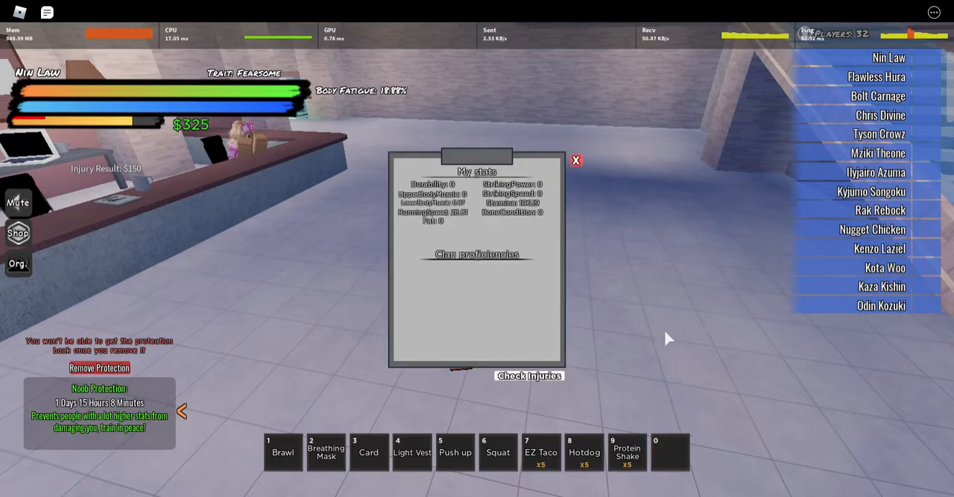
mouse_move(658, 354)
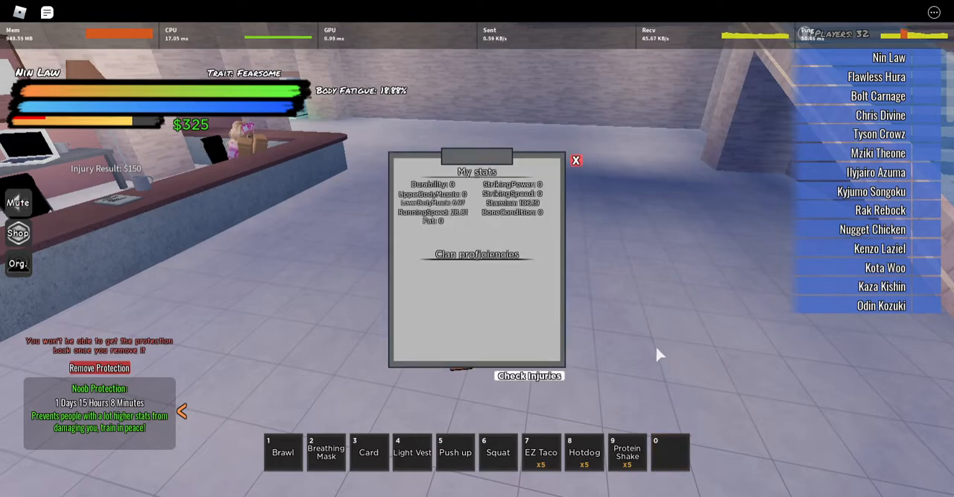
mouse_move(656, 359)
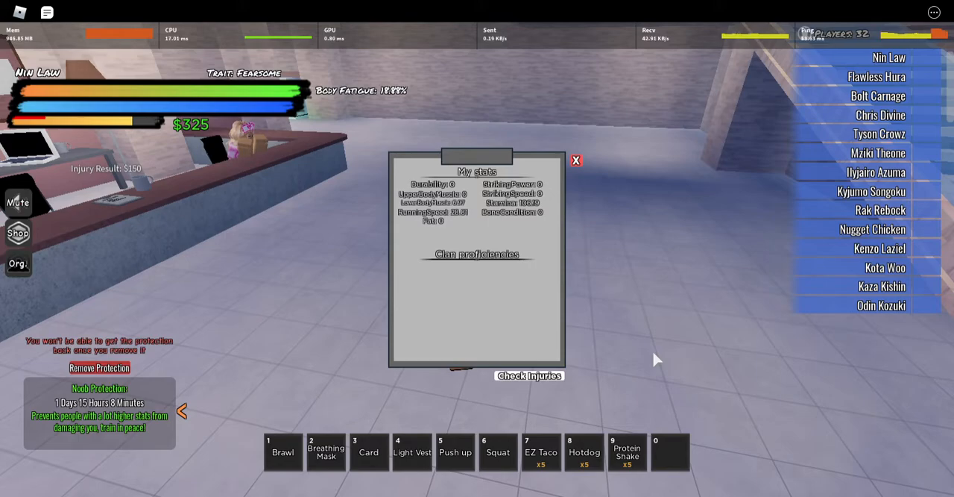
mouse_move(678, 305)
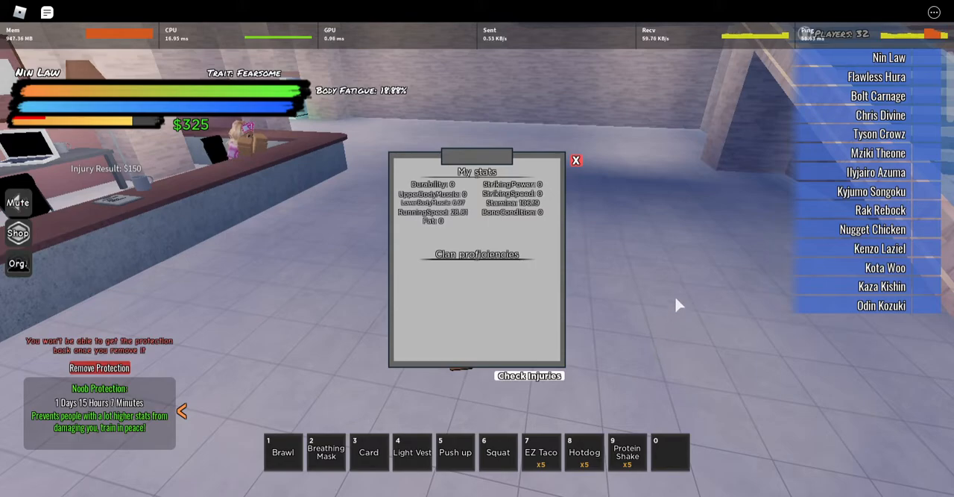
mouse_move(501, 380)
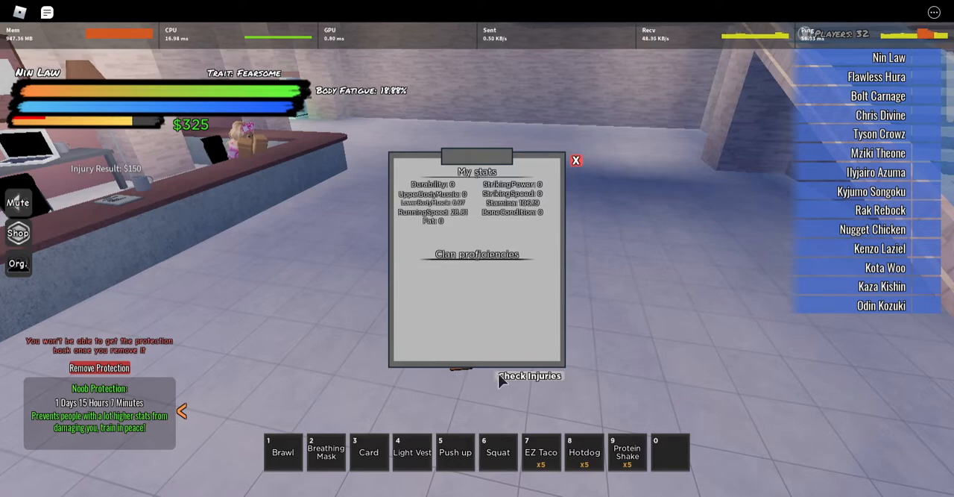
mouse_move(611, 387)
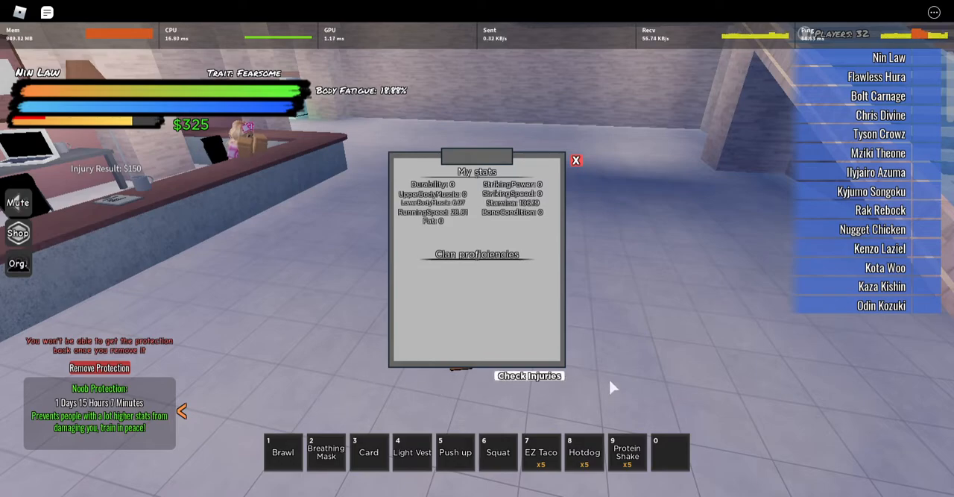
mouse_move(680, 395)
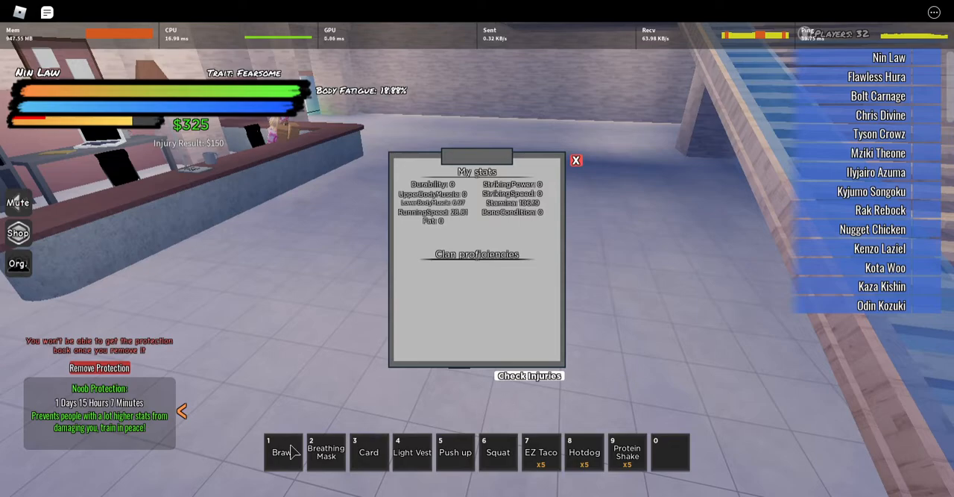
mouse_move(335, 361)
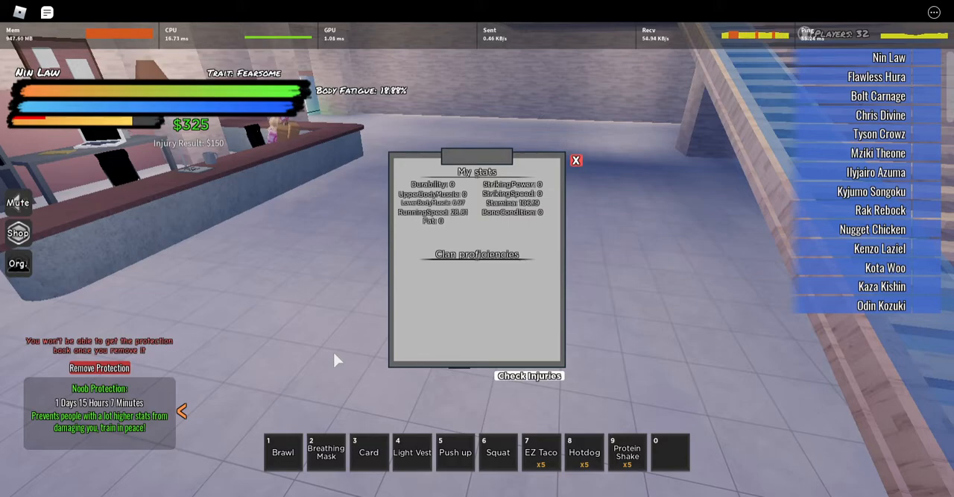
mouse_move(506, 329)
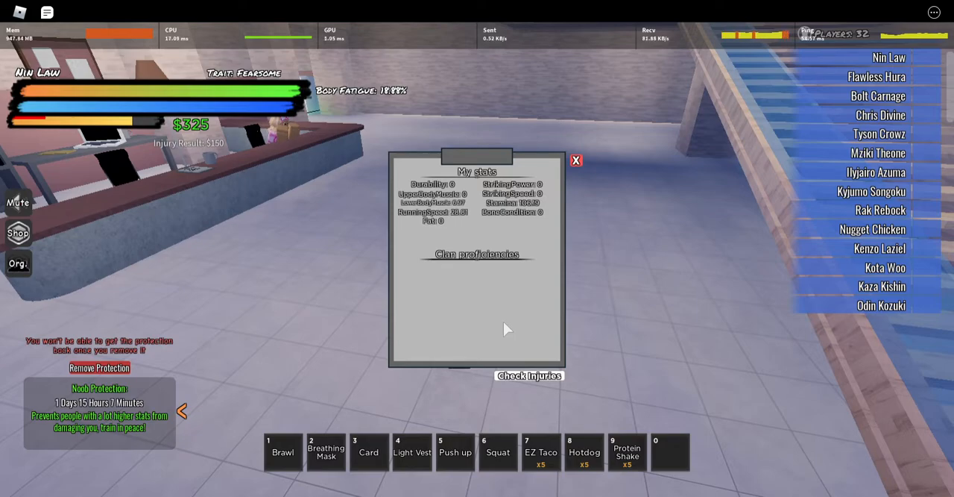
mouse_move(483, 336)
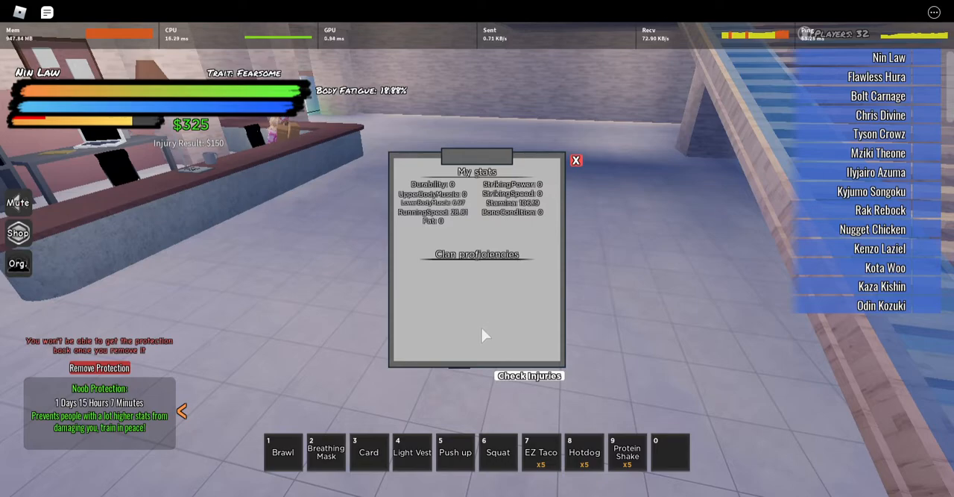
mouse_move(449, 340)
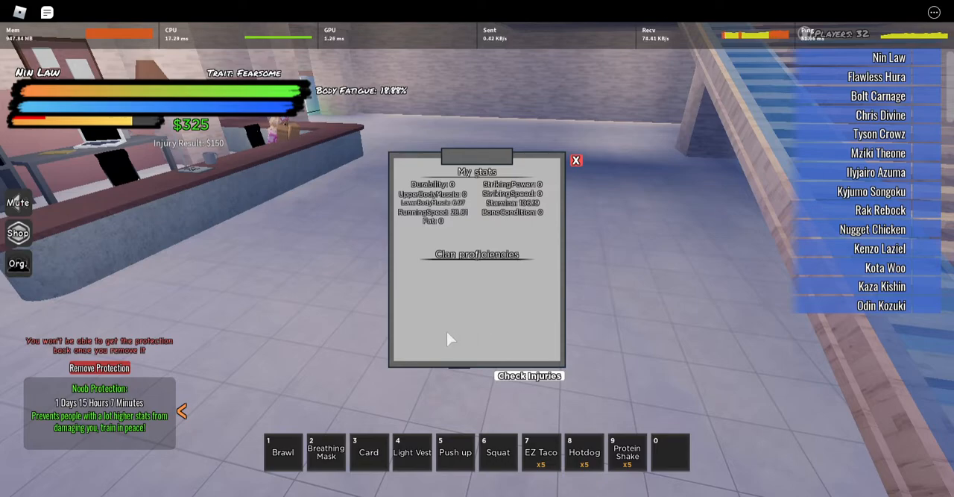